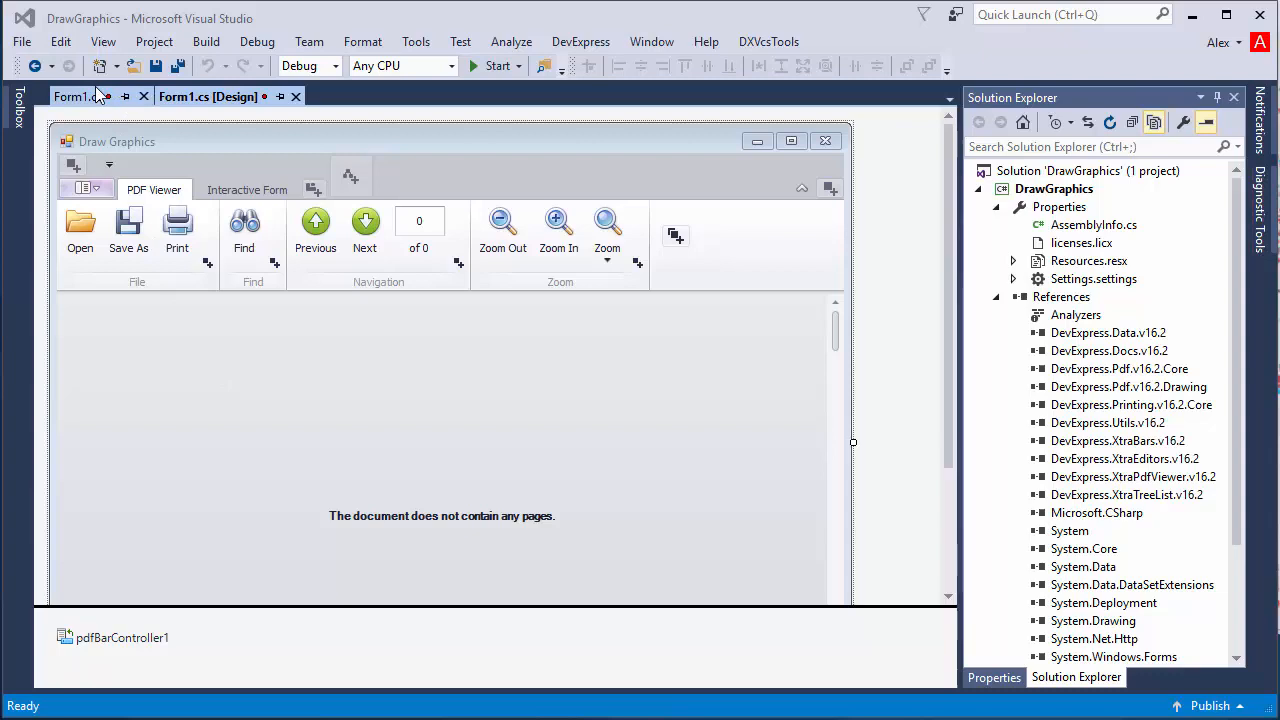
- In Form1.cs, wrap a new PdfDocumentProcessor in a using block and begin the CreateEmptyDocument call
{"action": "left_click", "coordinate": [72, 96]}
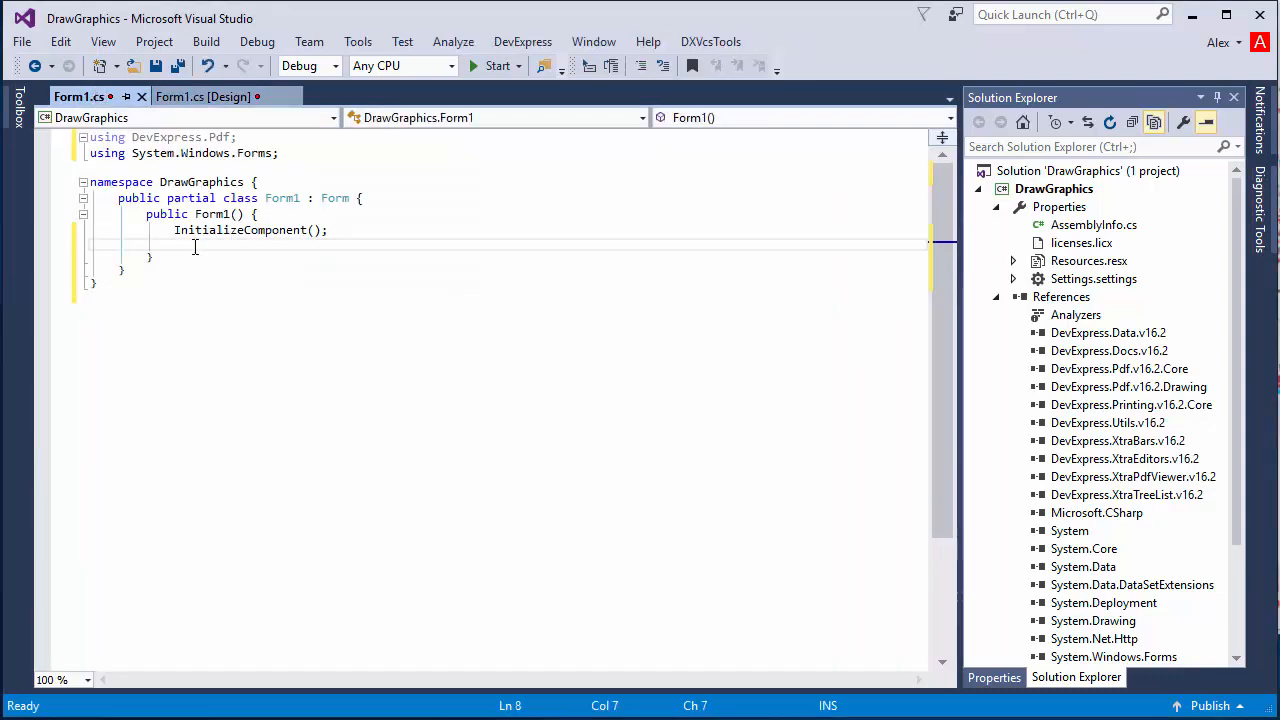
{"action": "type", "text": "using ()"}
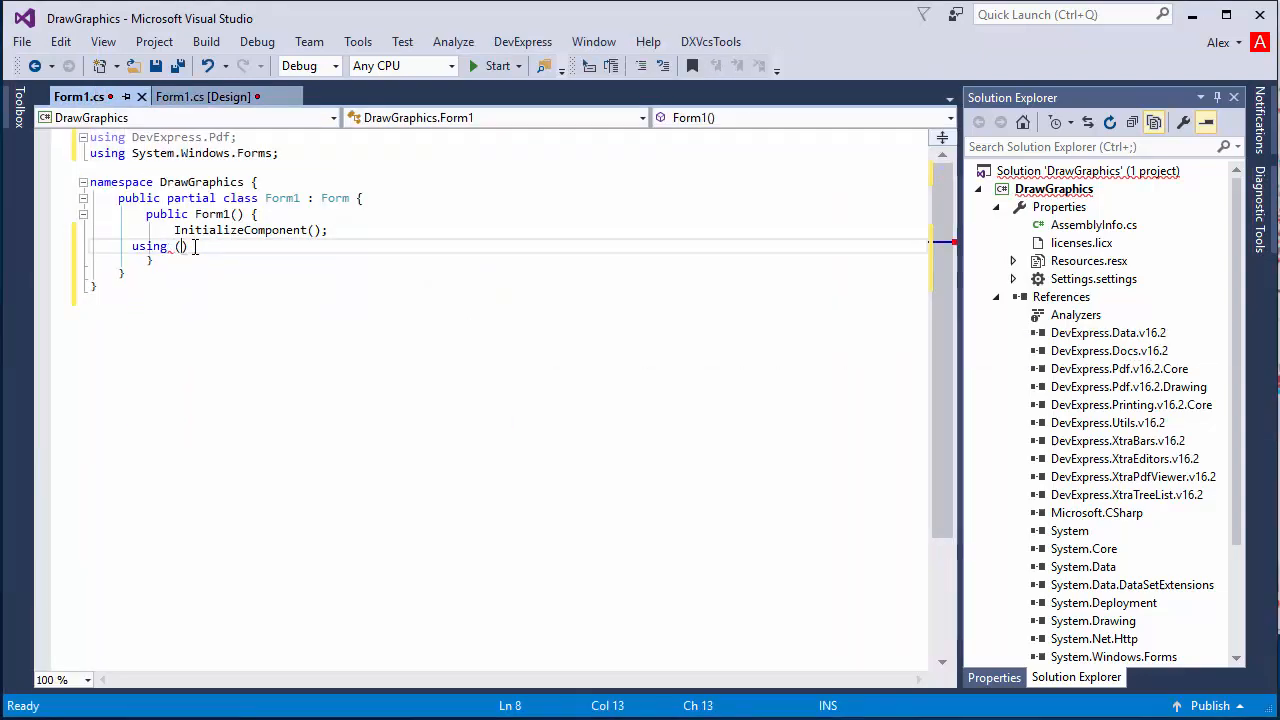
{"action": "type", "text": "PdfDocumentProcessor p"}
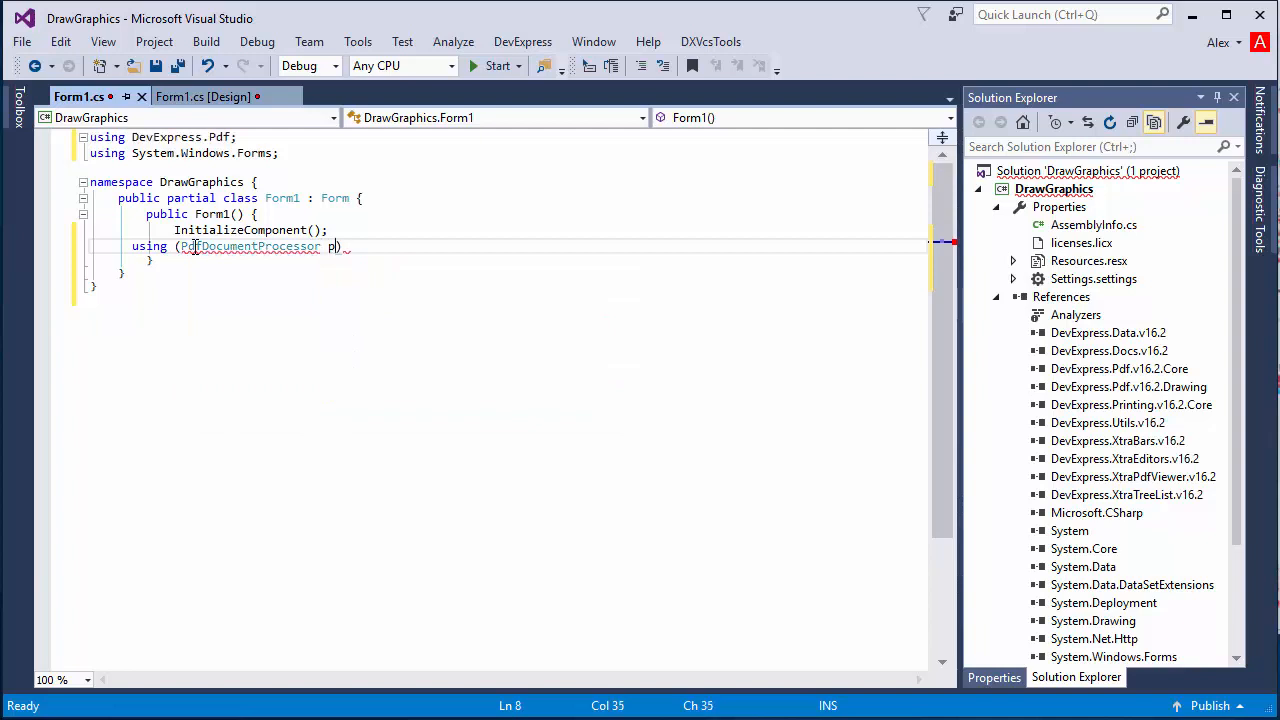
{"action": "type", "text": "rocessor="}
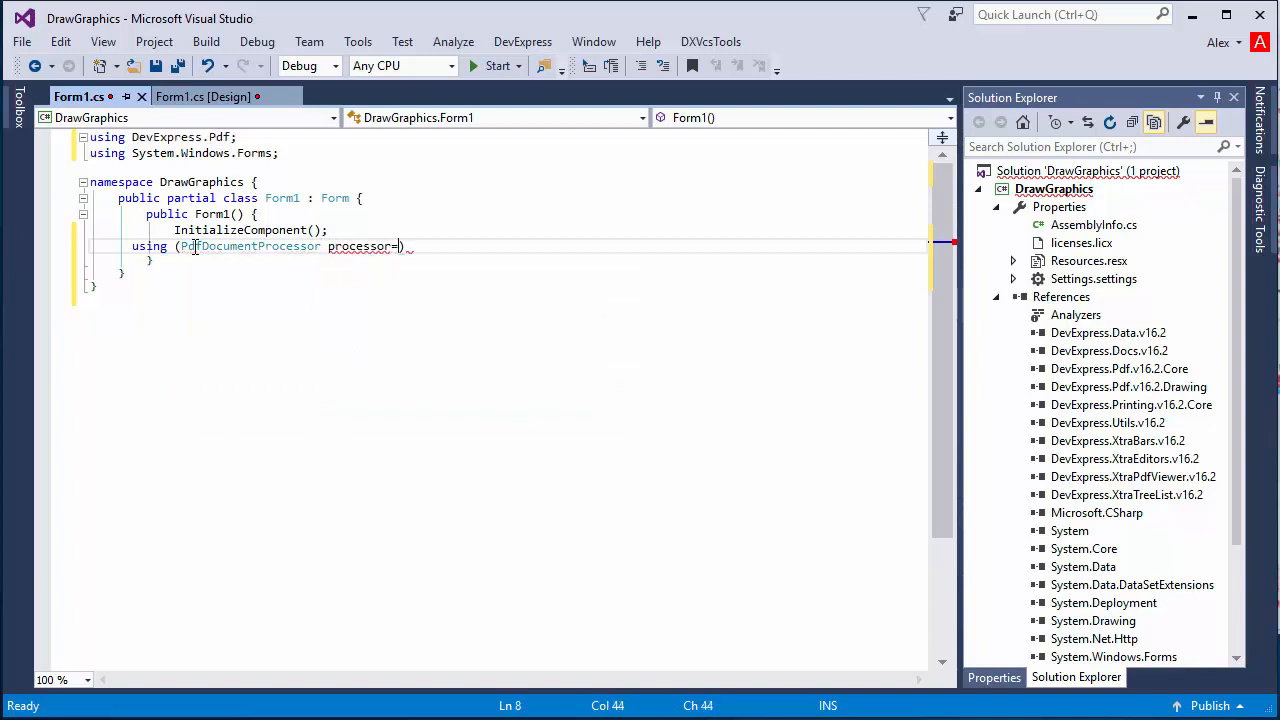
{"action": "type", "text": "new PdfDocumentProcessor()"}
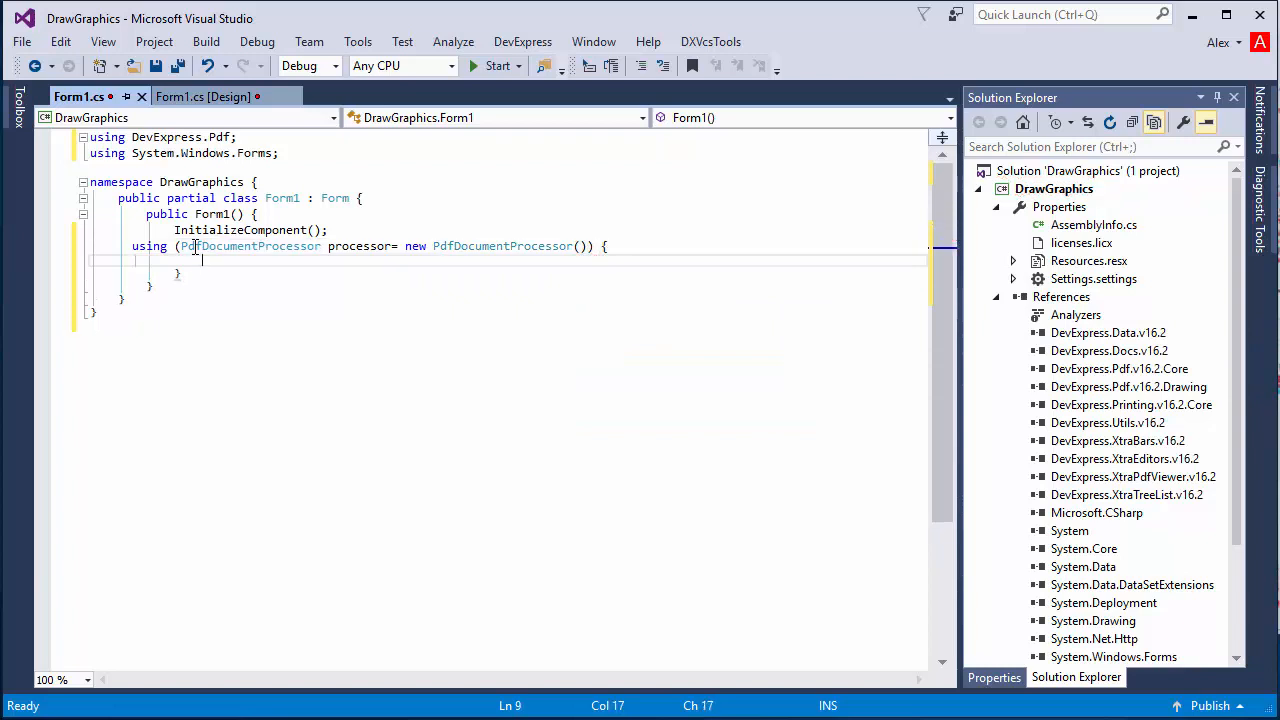
{"action": "type", "text": "processor.CreateEmptyDocument("}
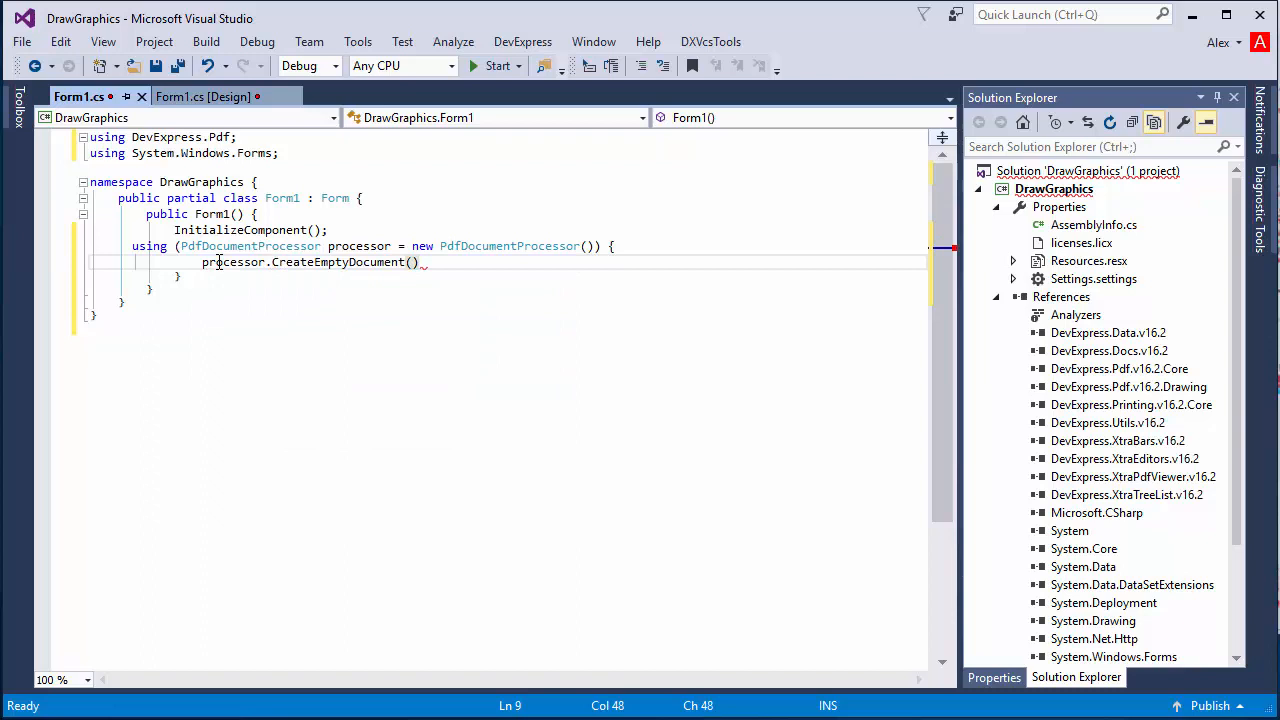
- Nest a using block declaring PdfGraphics graphics = processor.CreateGraphics() with an empty body
{"action": "type", "text": "using ("}
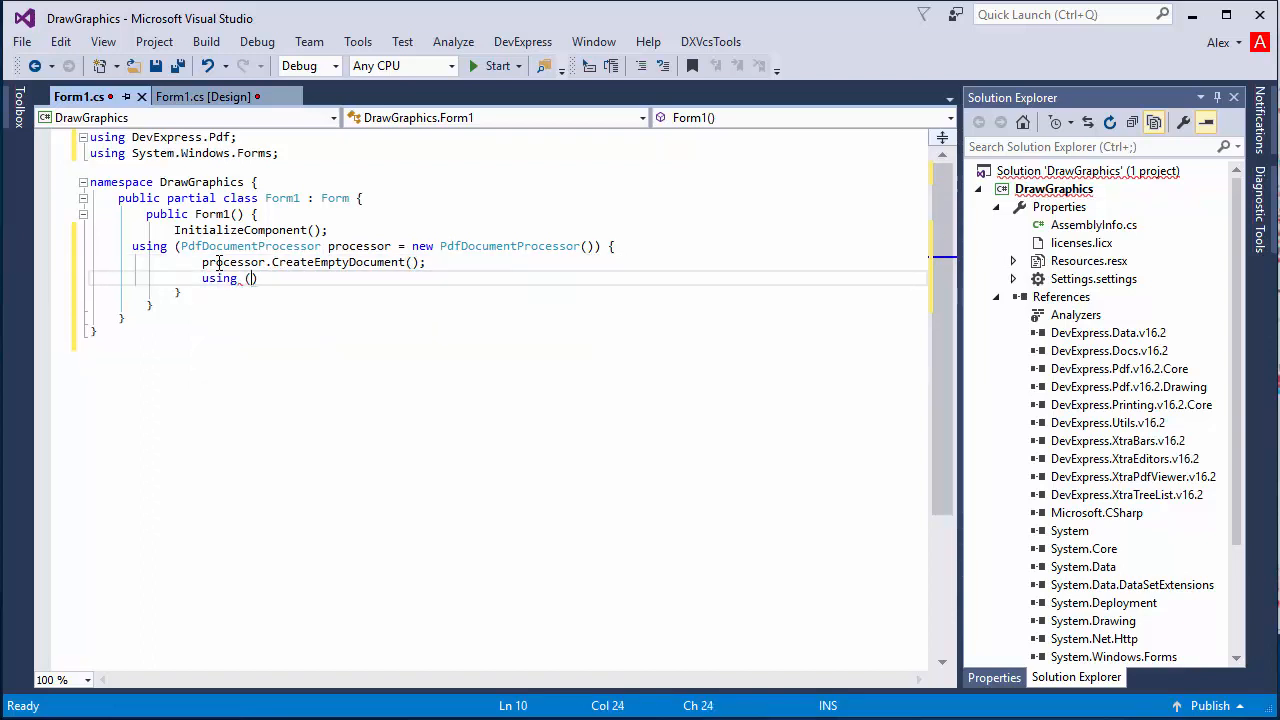
{"action": "type", "text": "PdfGraphics graphics ="}
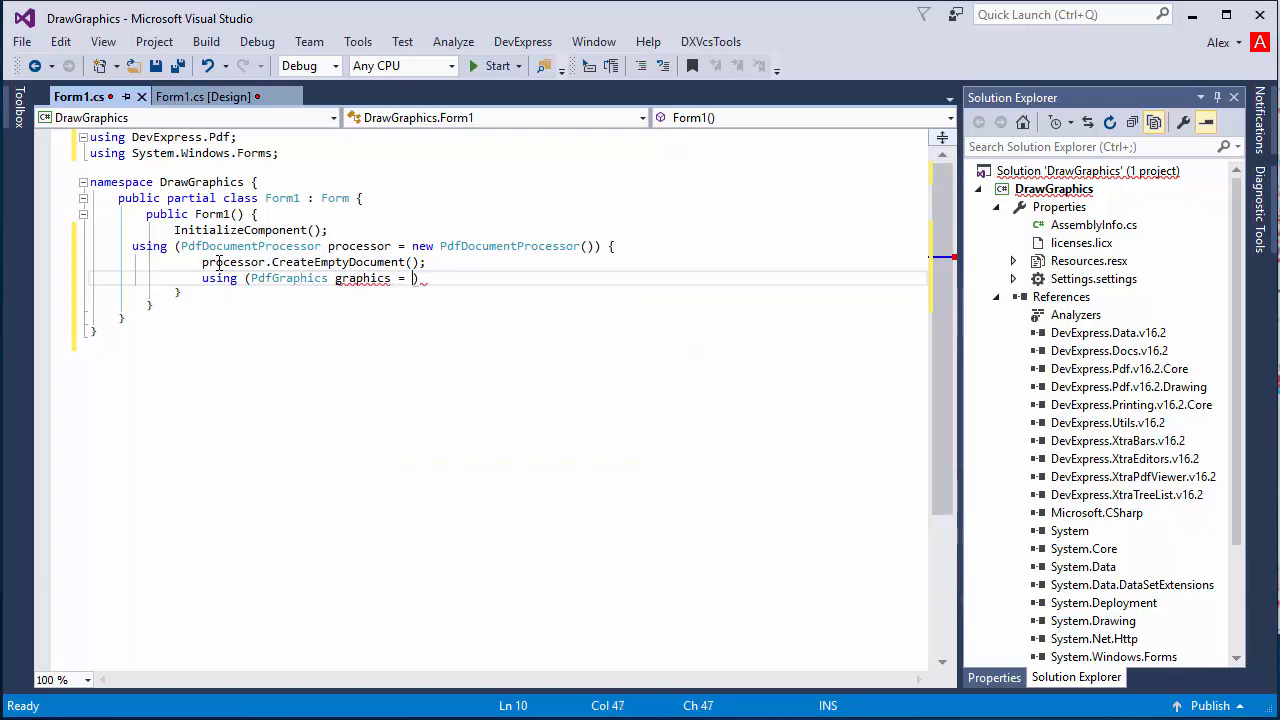
{"action": "type", "text": "processor"}
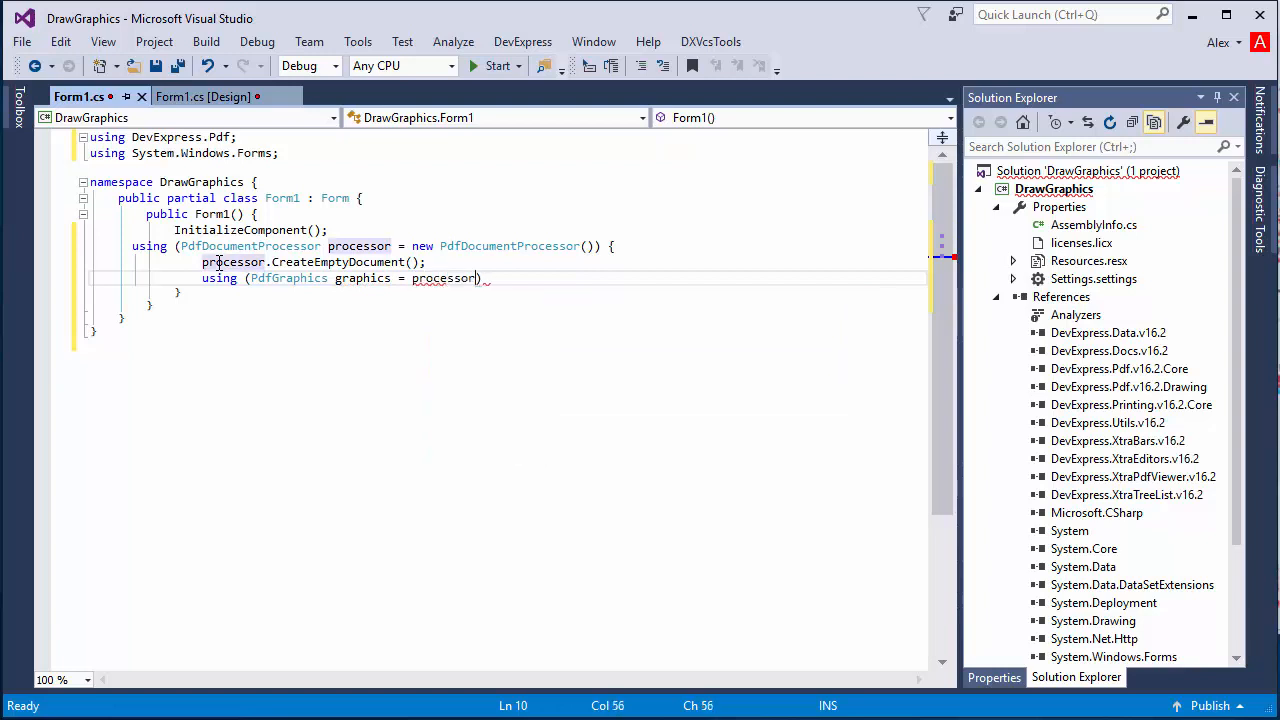
{"action": "type", "text": ".CreateGraphics()"}
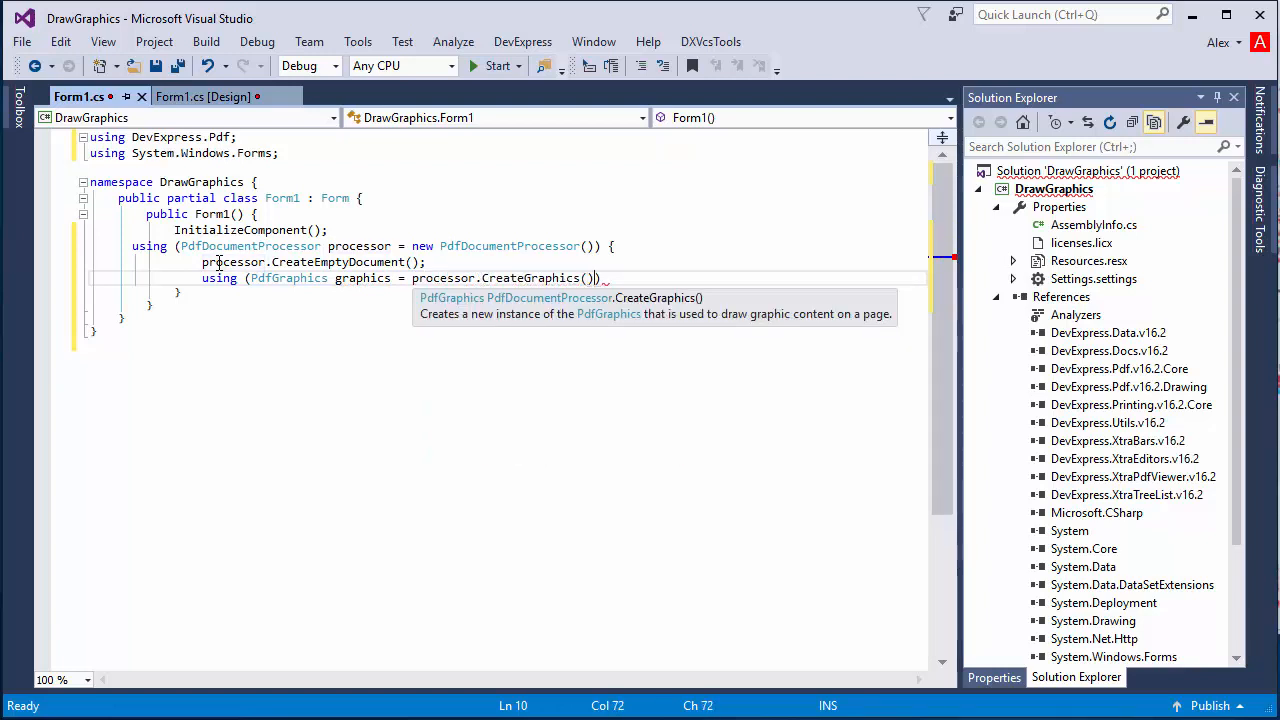
{"action": "type", "text": "{ }"}
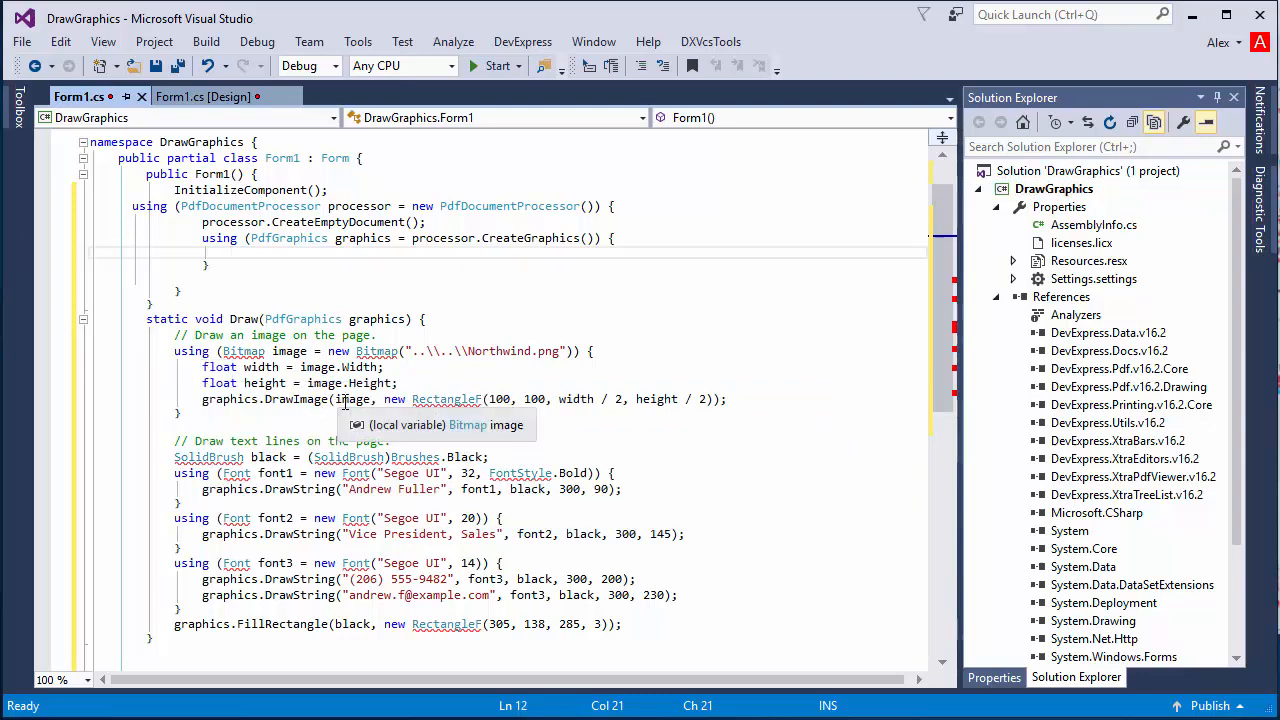
{"action": "mouse_move", "coordinate": [240, 258]}
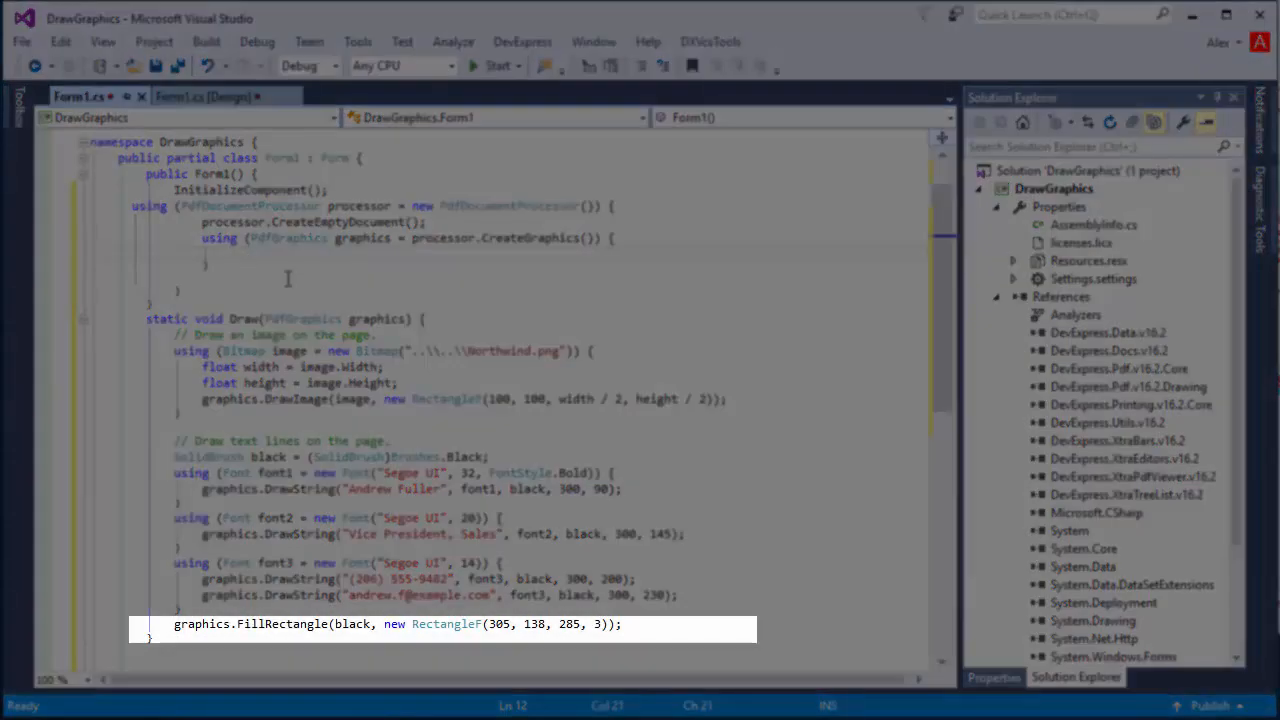
- Call Draw(graphics), render a new Letter-size page, and save the document as Result.pdf
{"action": "type", "text": "Draw()"}
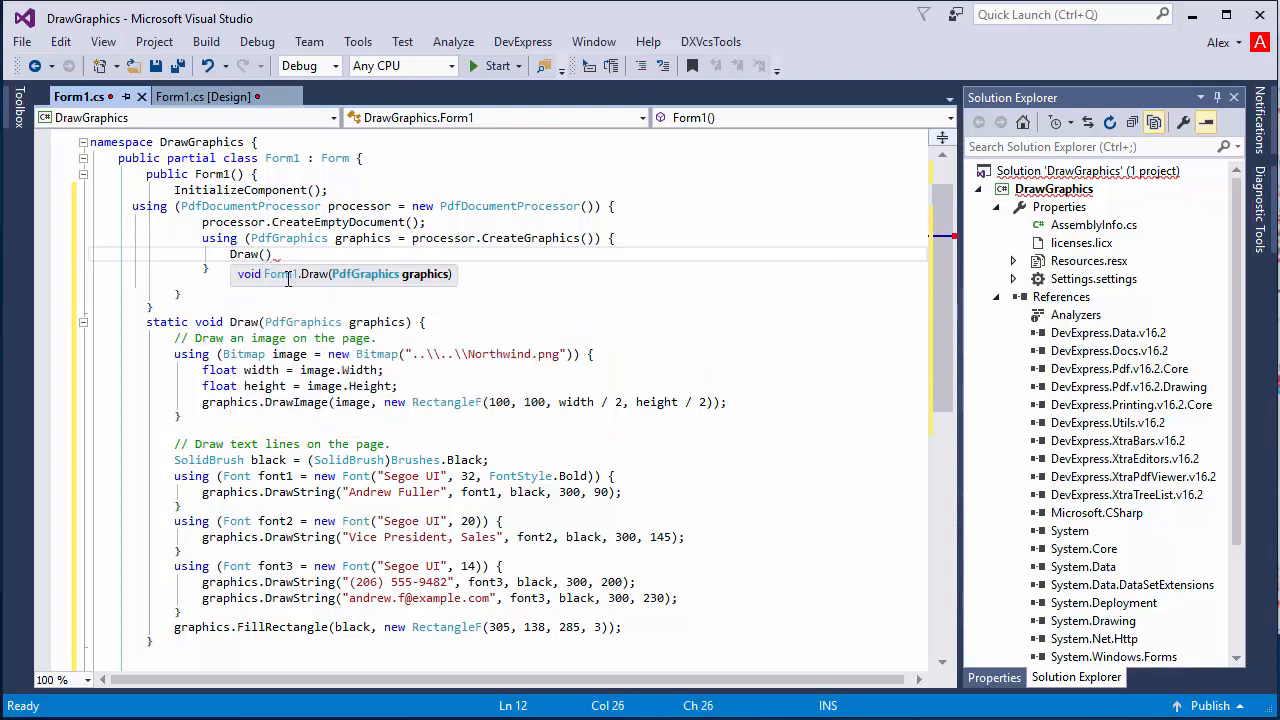
{"action": "type", "text": "graphics);"}
{"action": "type", "text": "processor.RenderNewPage"}
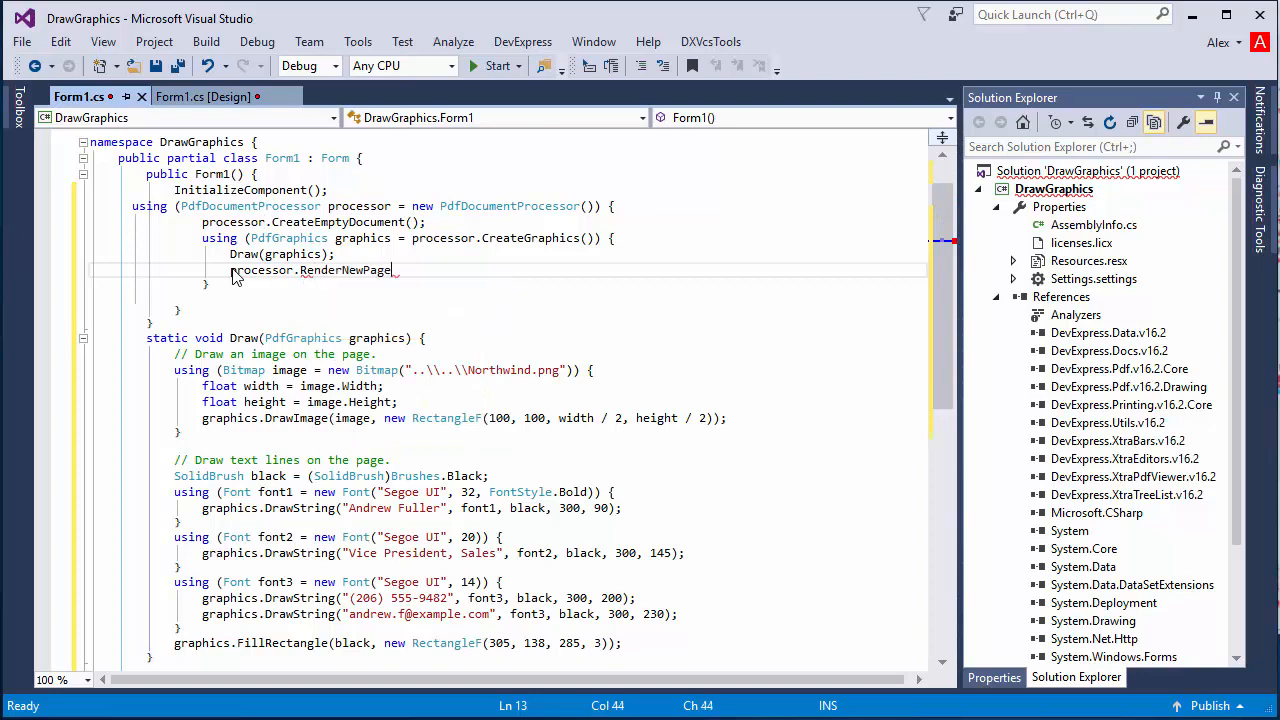
{"action": "type", "text": "(PdfPaperSize.Letter, graphics);"}
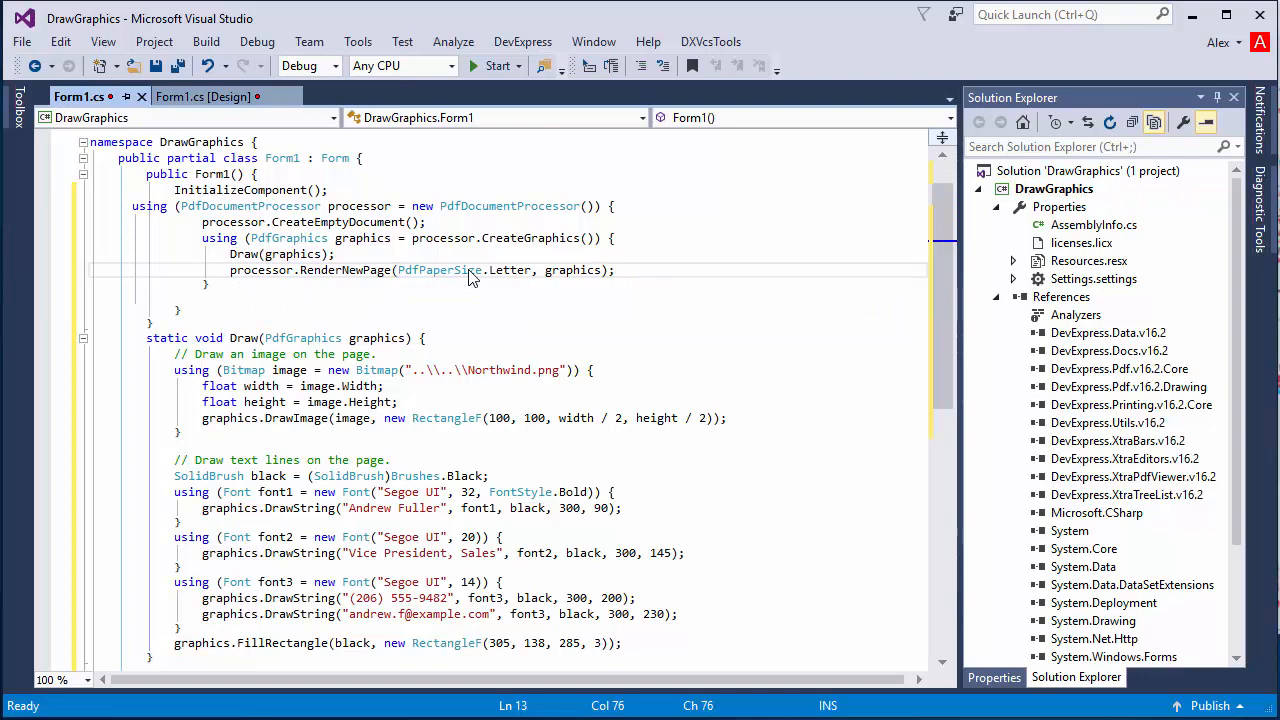
{"action": "type", "text": "processor.SaveDocument(\"..\\\\..\\\\Result.pdf\");"}
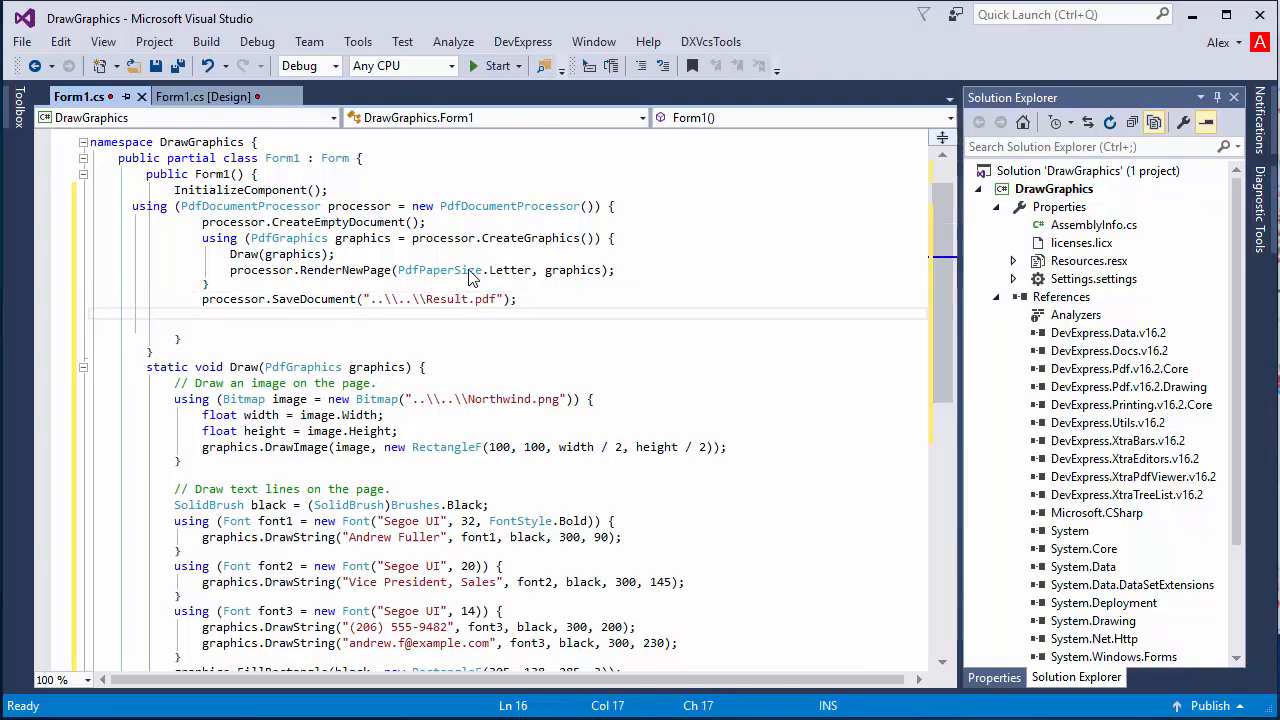
- Load Result.pdf into pdfViewer1 and run the app to display the postcard
{"action": "type", "text": "pdfViewer1.LoadDocument(\"\")"}
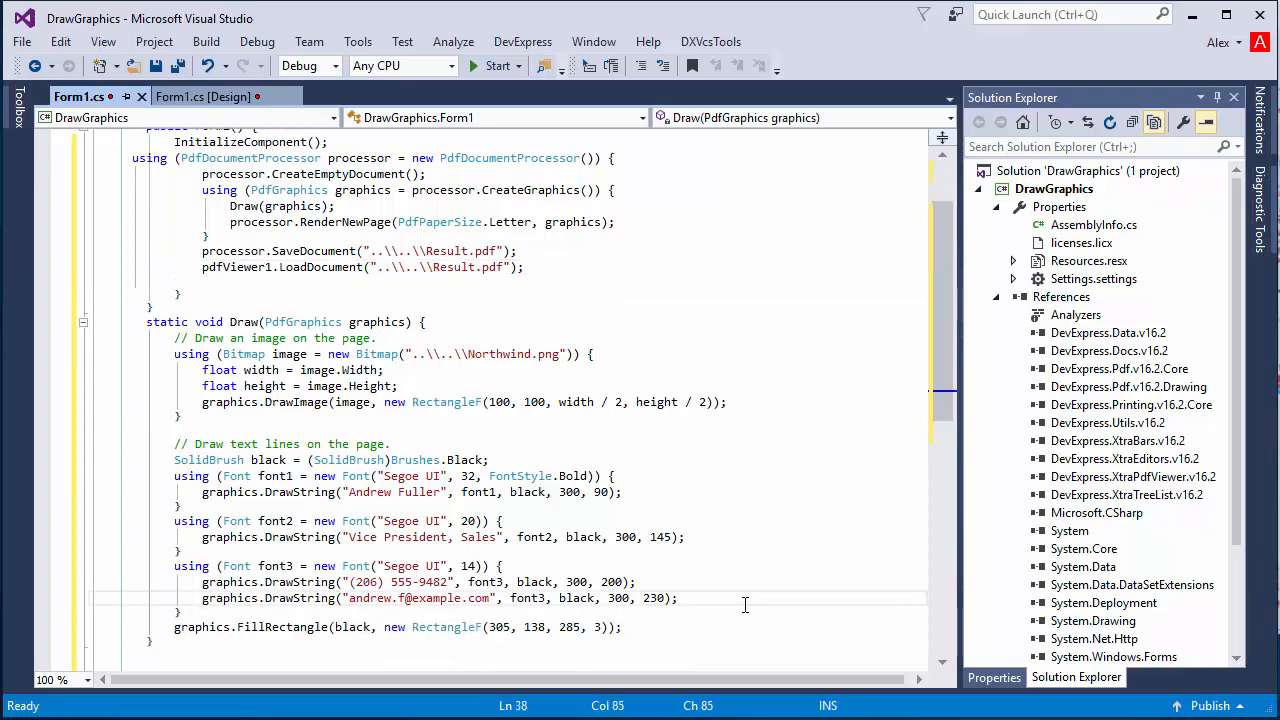
{"action": "left_click", "coordinate": [488, 66]}
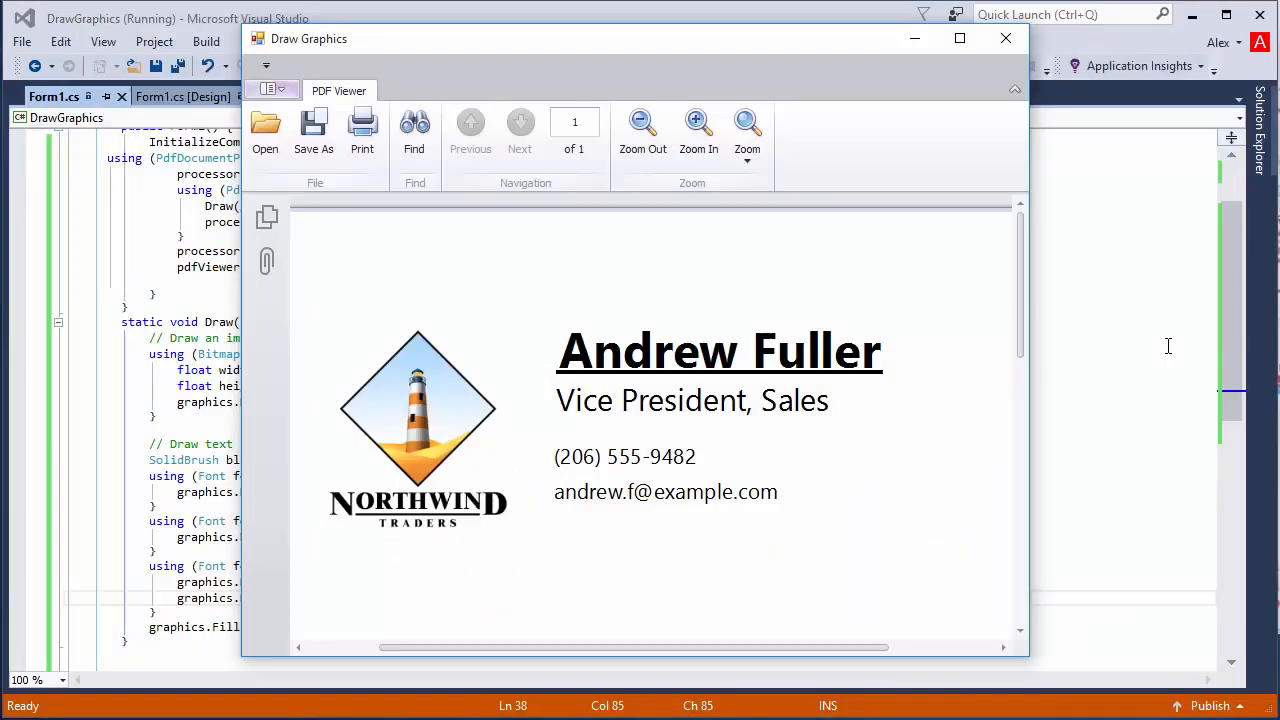